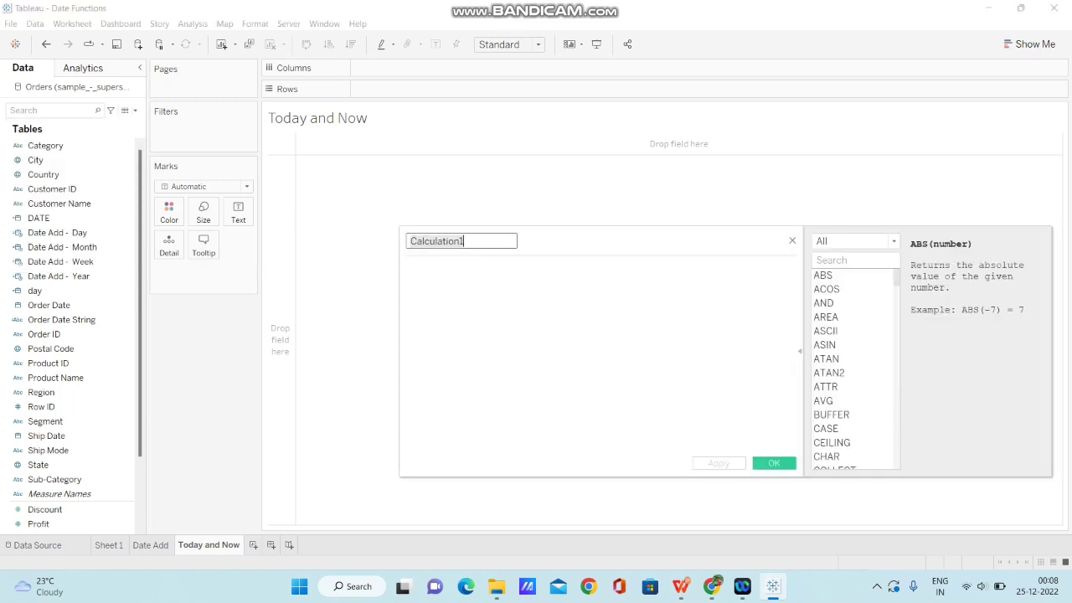
Step: Finish the TODAY() formula, name the calculation 'Today' and save it
text(t)
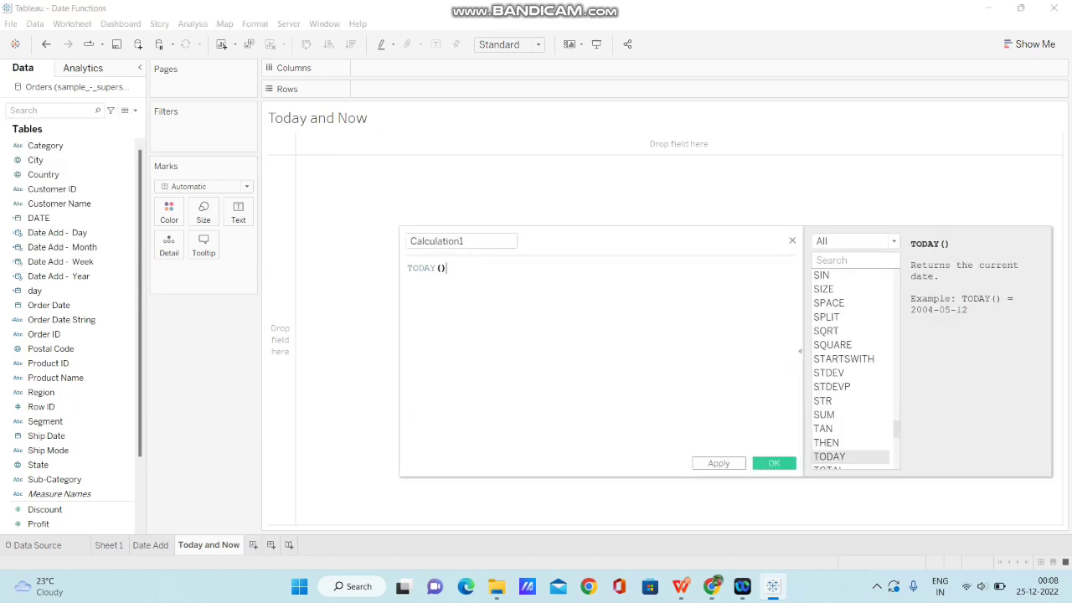
click(461, 241)
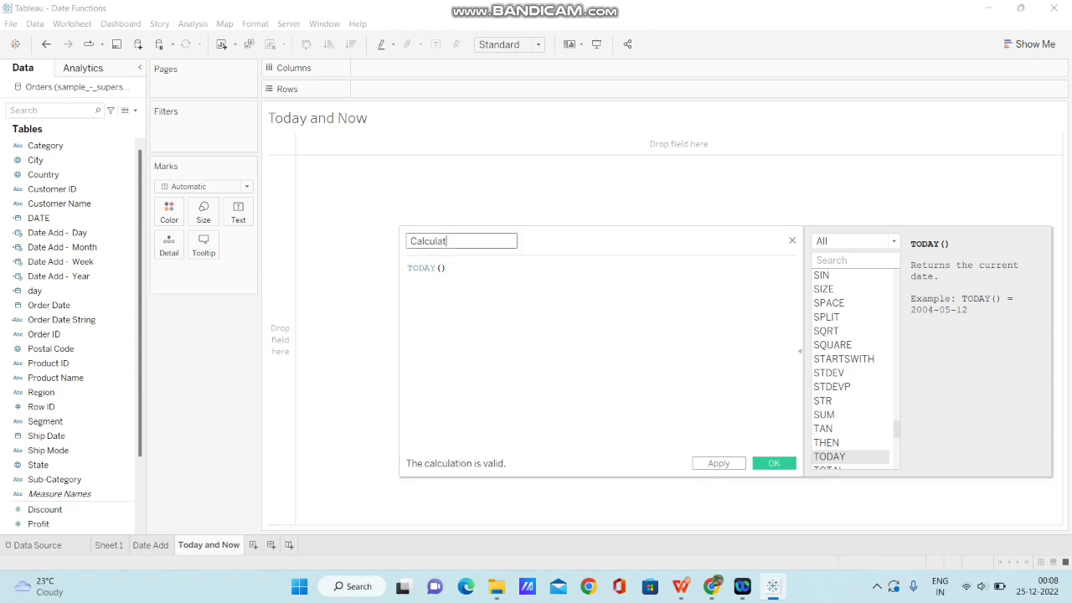
key(ctrl+a)
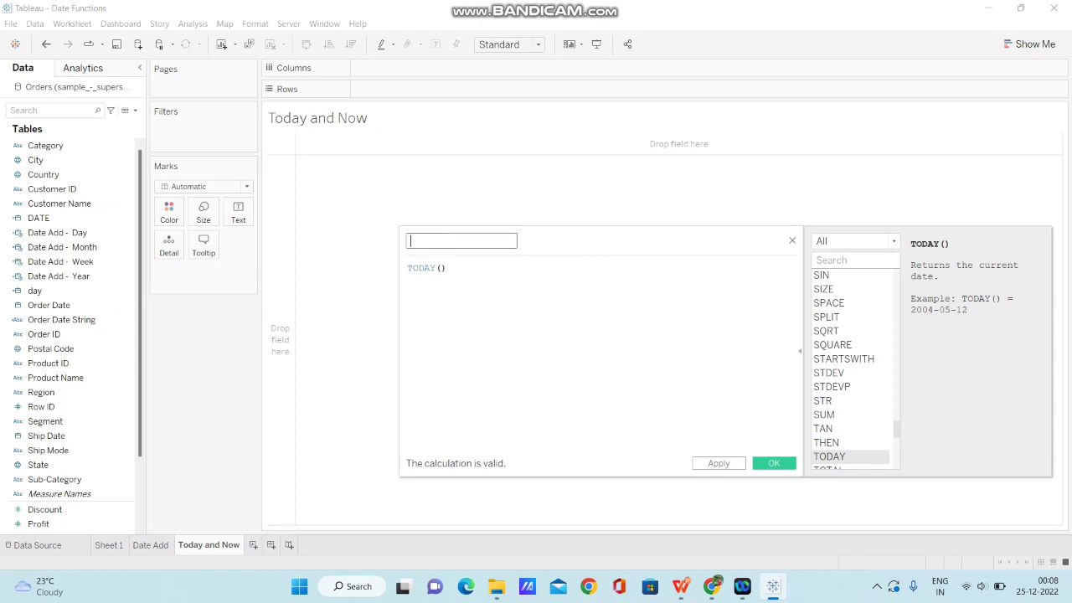
text(Today)
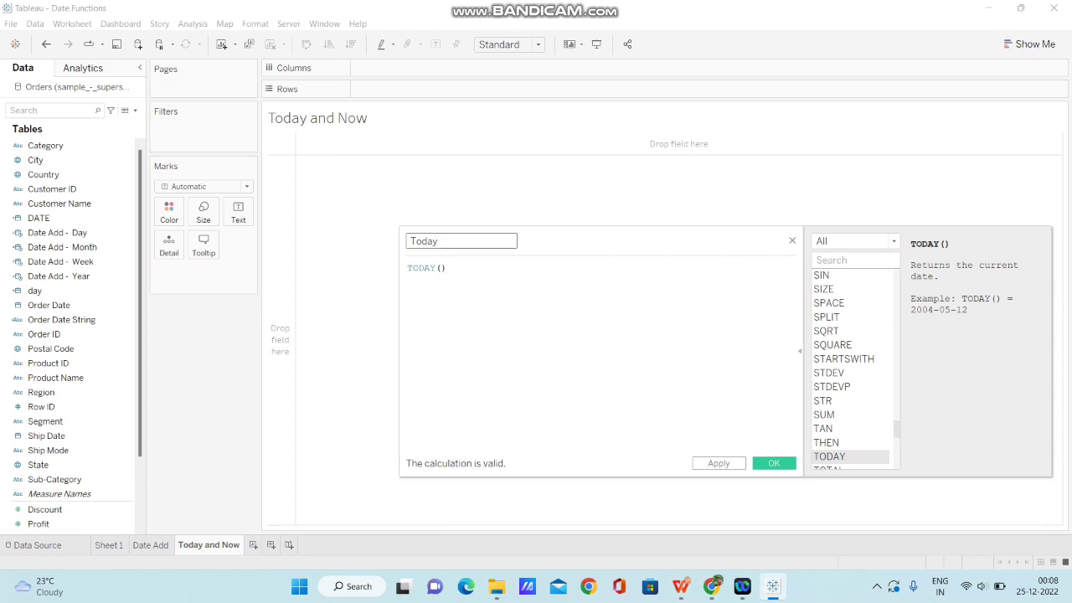
click(774, 462)
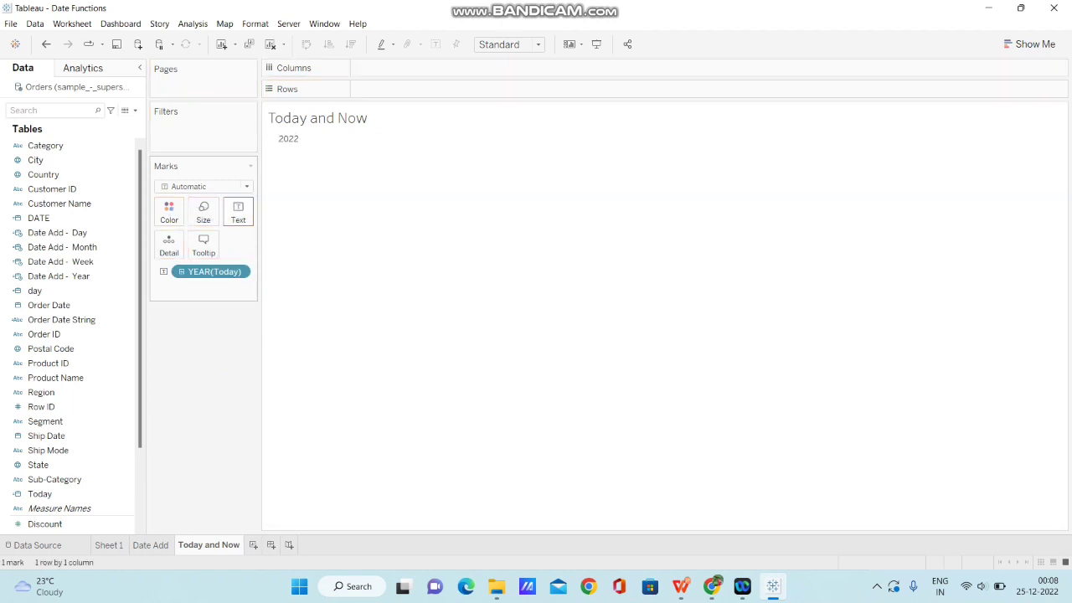
Step: Switch the YEAR(Today) pill to Exact Date so it shows 25-12-2022
right_click(211, 271)
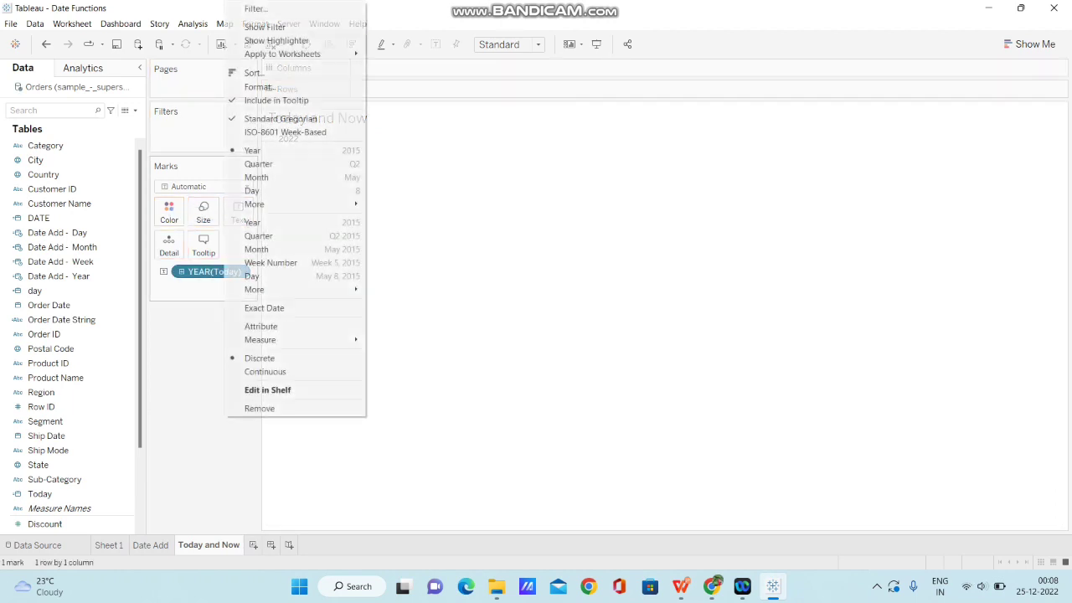
mouse_move(264, 308)
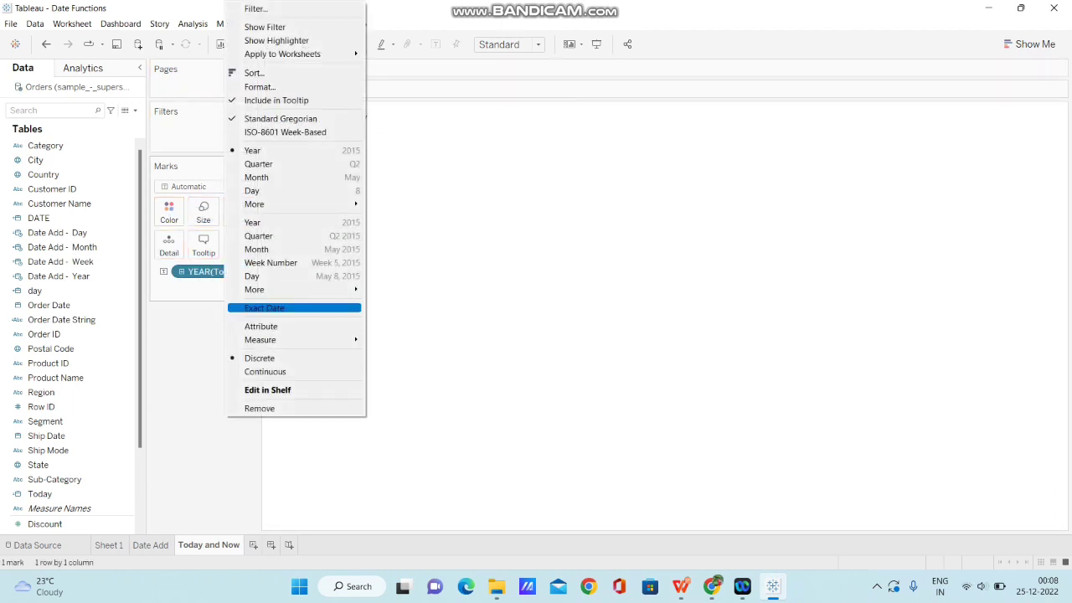
click(264, 309)
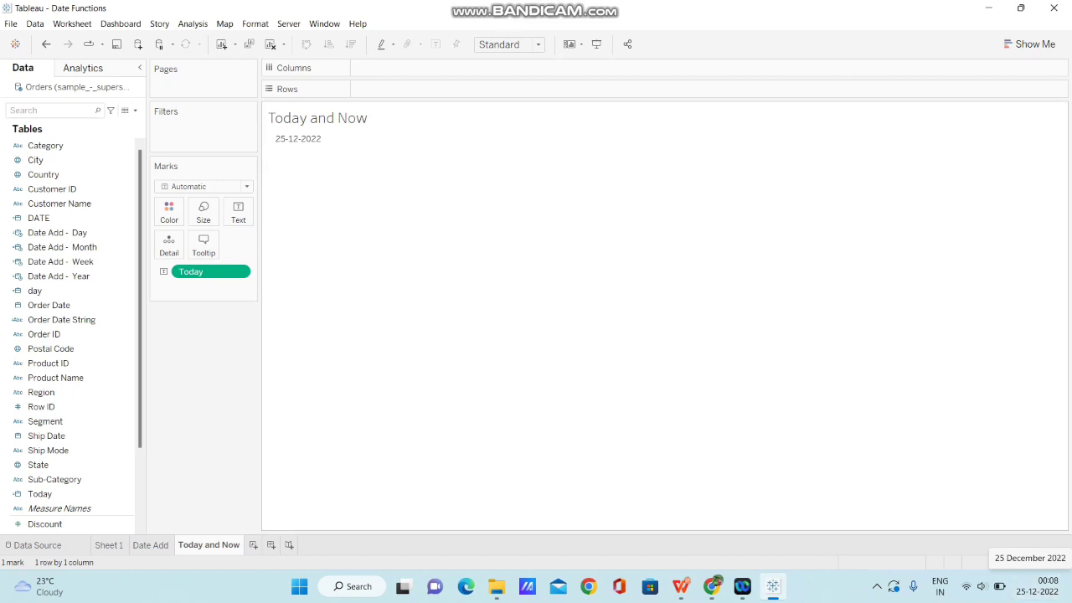
mouse_move(295, 138)
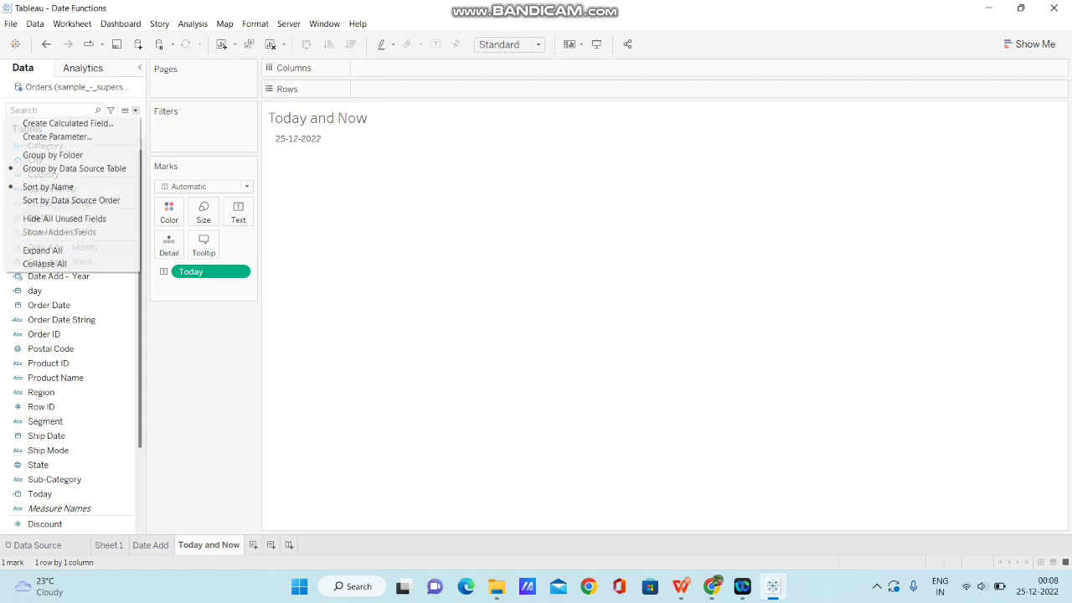
Step: Create a calculated field 'Now' with the formula NOW() and save it
click(67, 124)
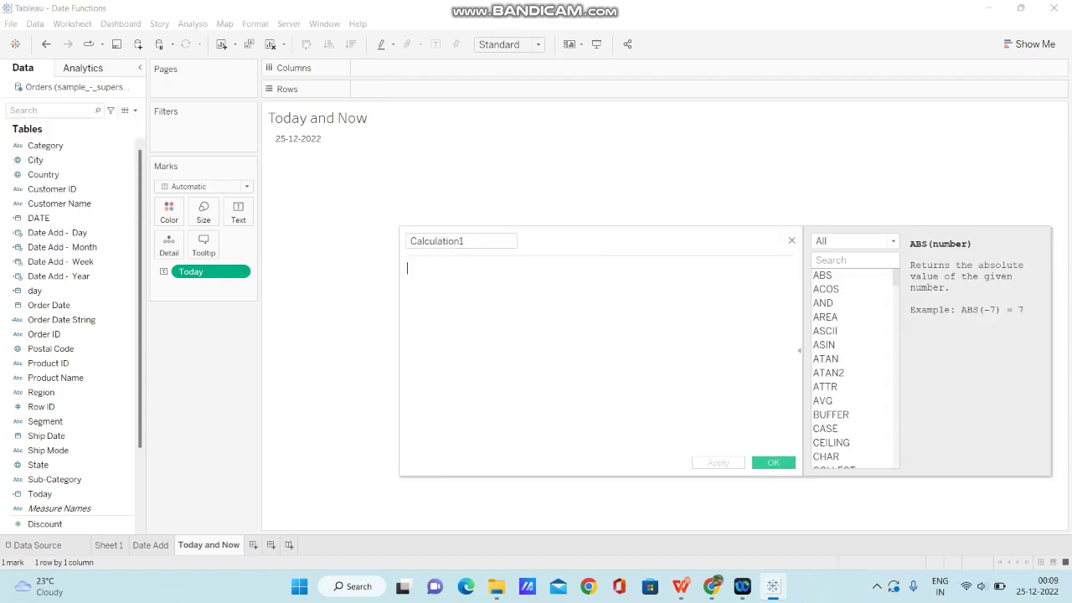
text(NOW())
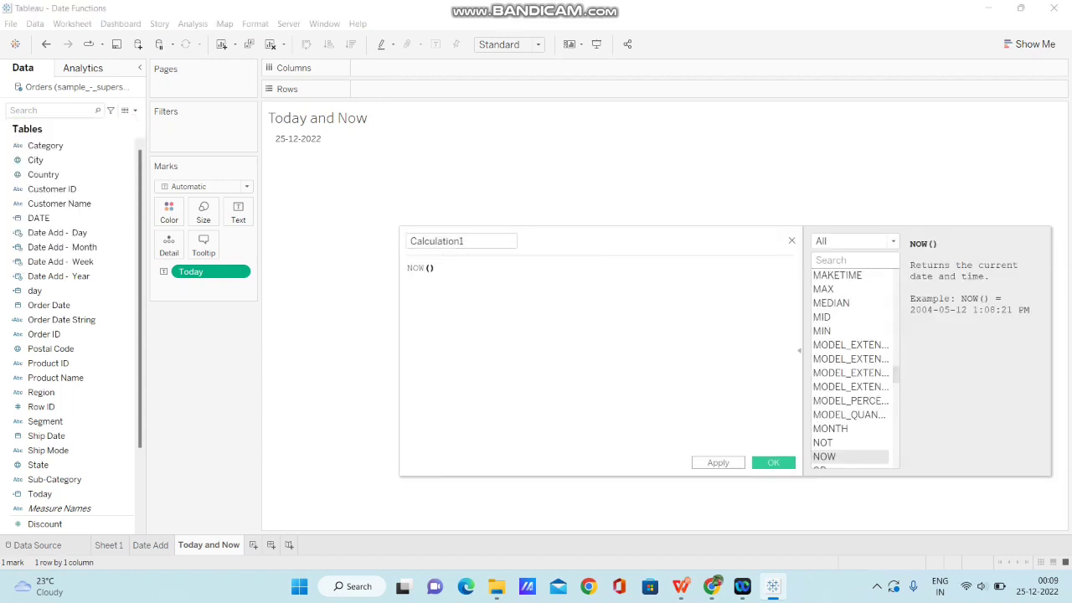
click(461, 241)
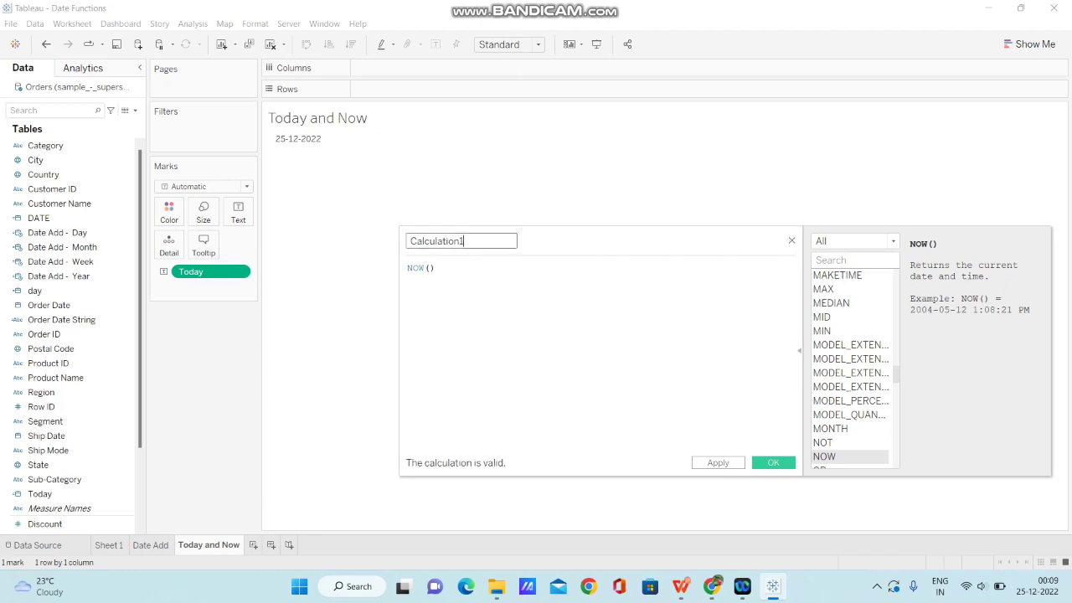
text(Now)
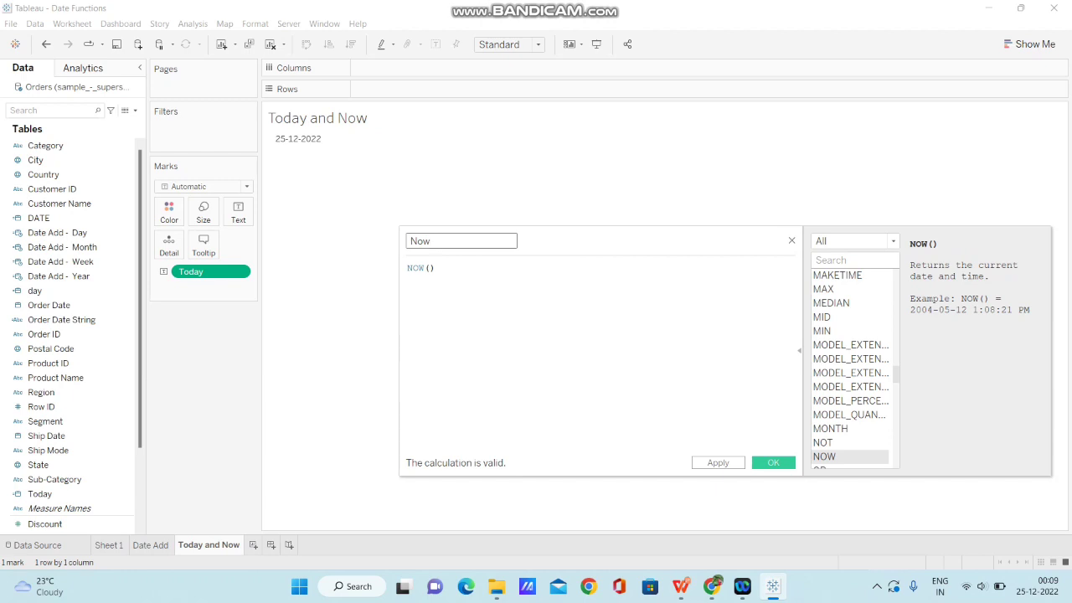
click(772, 462)
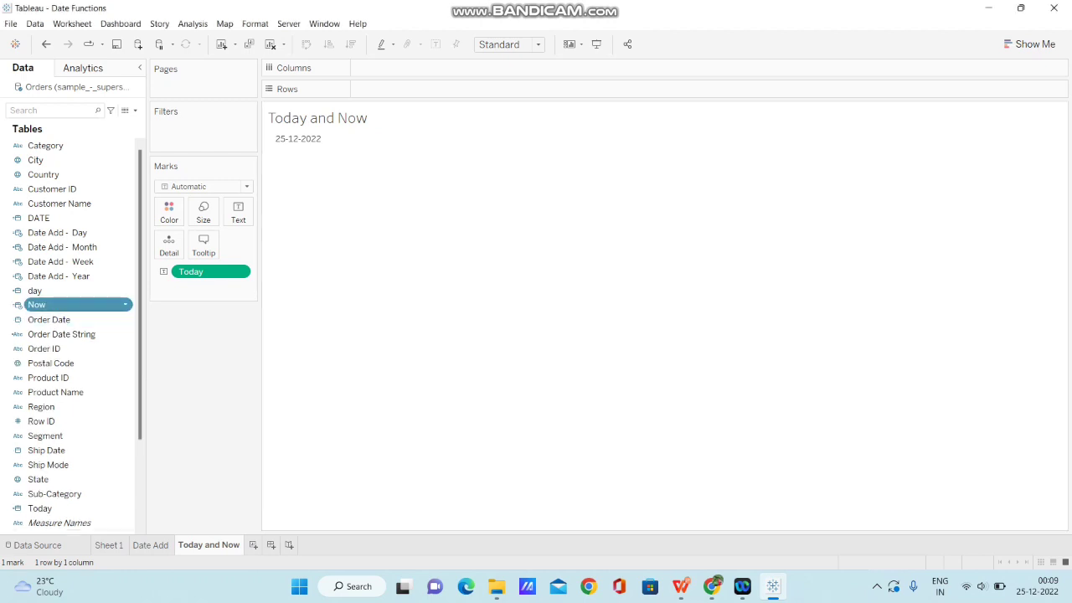
click(36, 291)
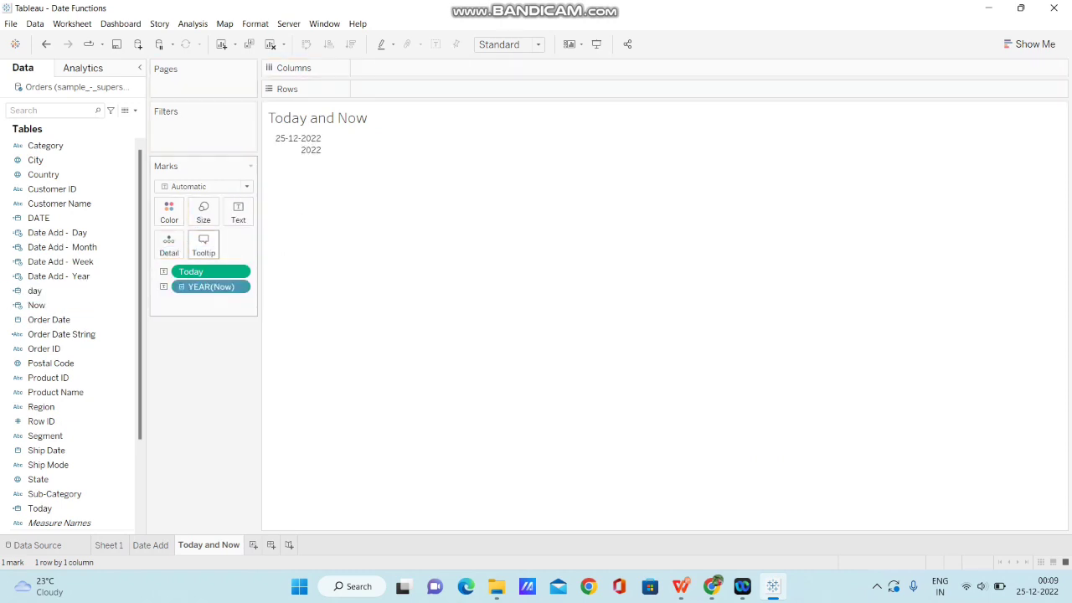
right_click(211, 287)
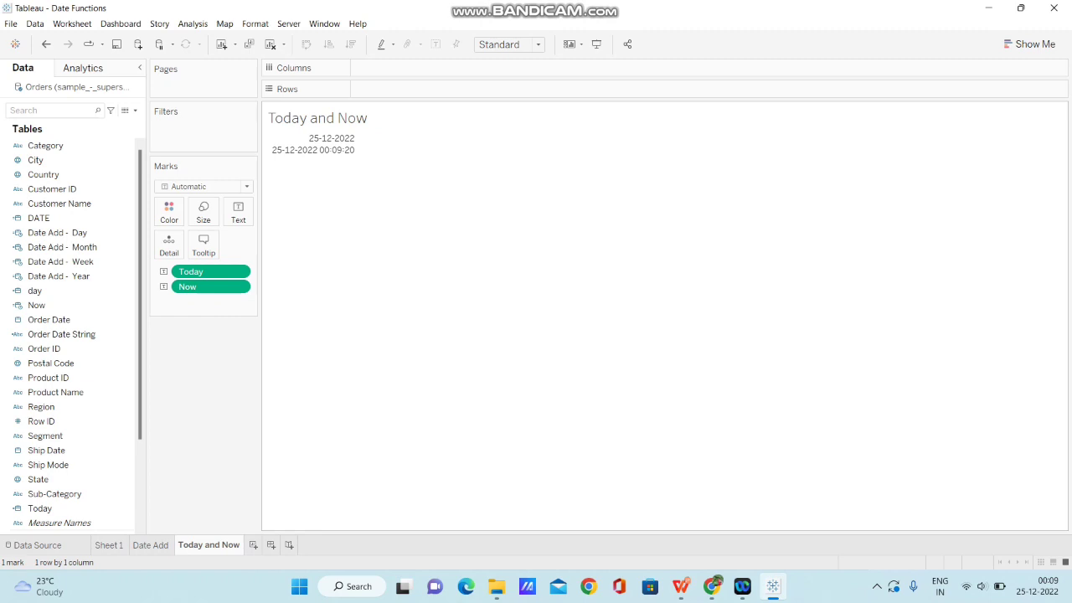
click(36, 305)
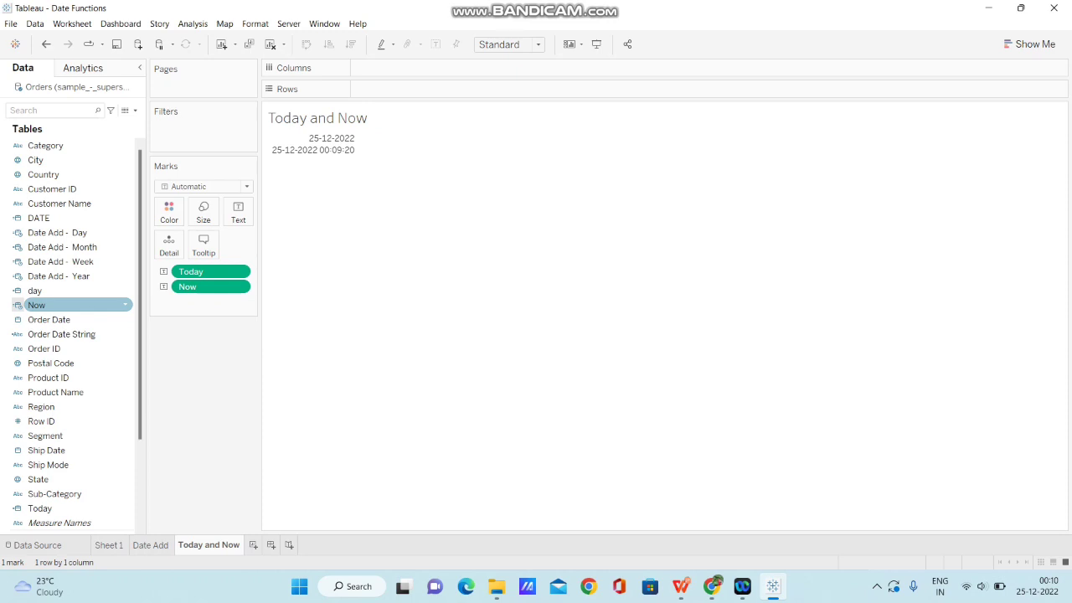
click(47, 449)
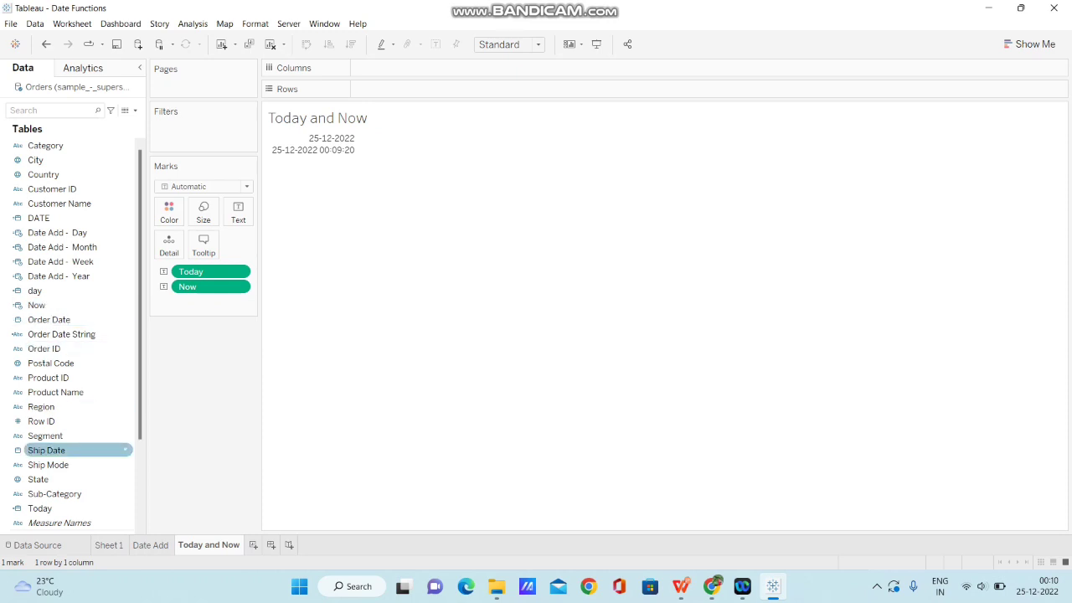
click(40, 509)
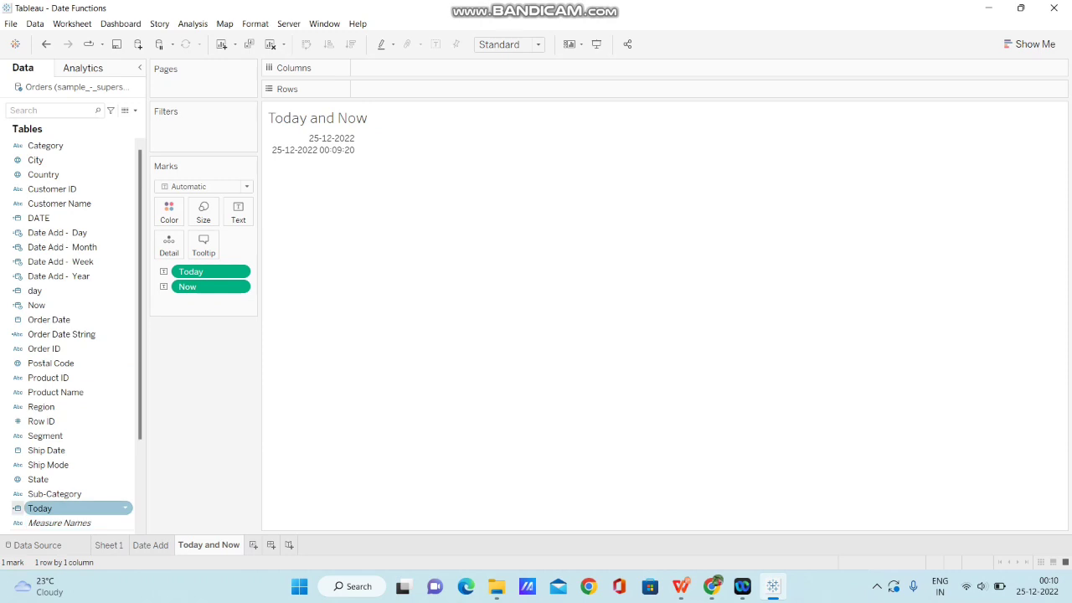